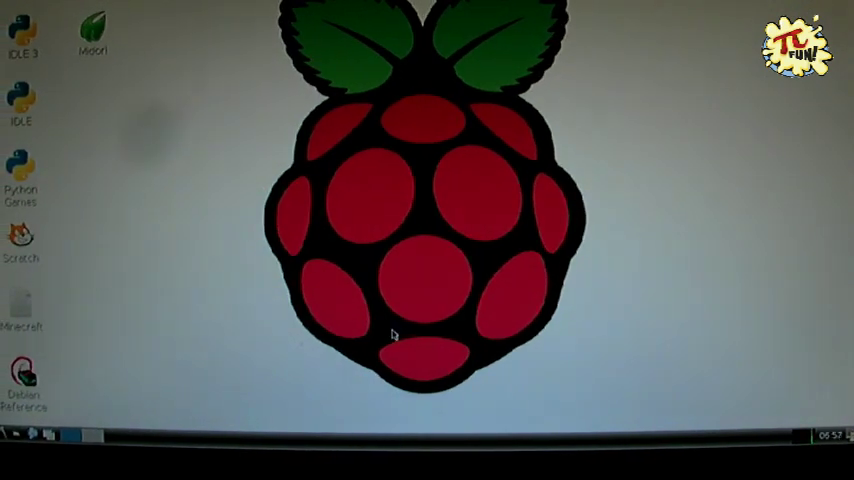
mouse_move(84, 326)
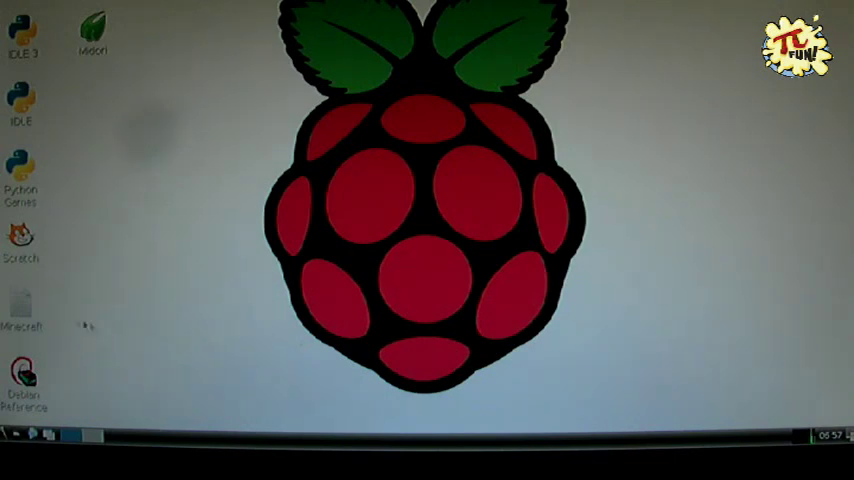
mouse_move(14, 312)
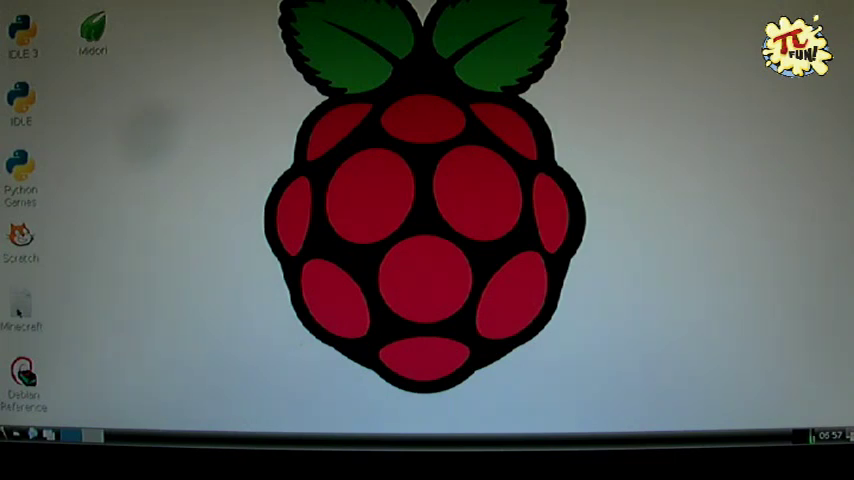
Launch Minecraft: Pi Edition from its Raspbian desktop icon.
double_click(22, 310)
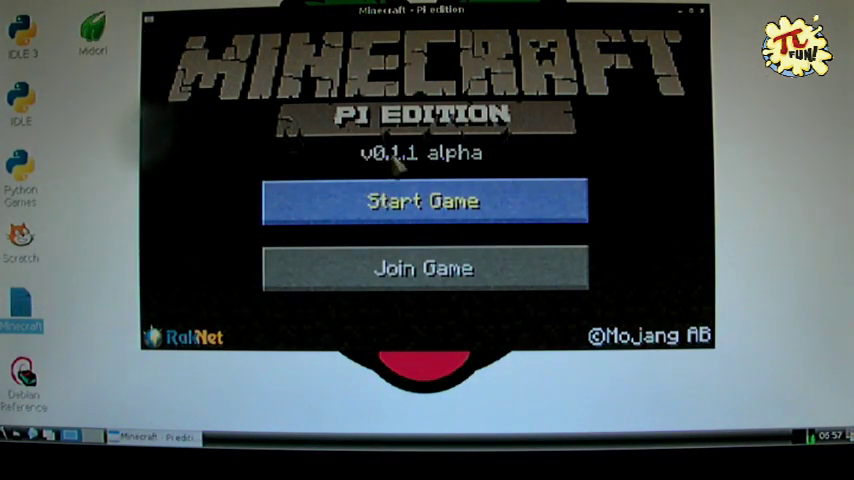
mouse_move(436, 284)
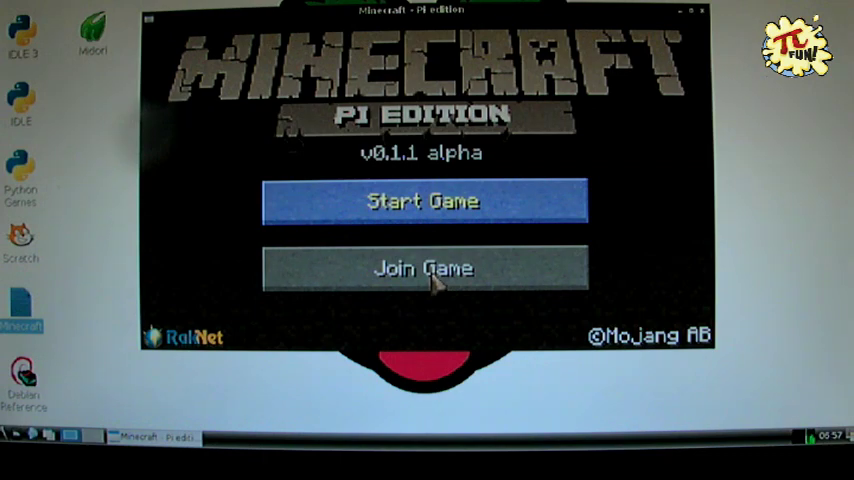
Check Join Game for local network worlds, return, then create a new world via Start Game.
left_click(422, 268)
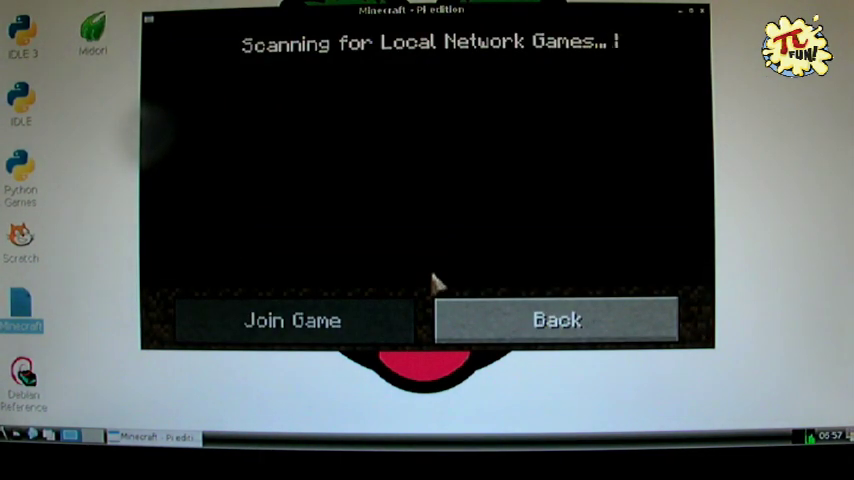
left_click(556, 320)
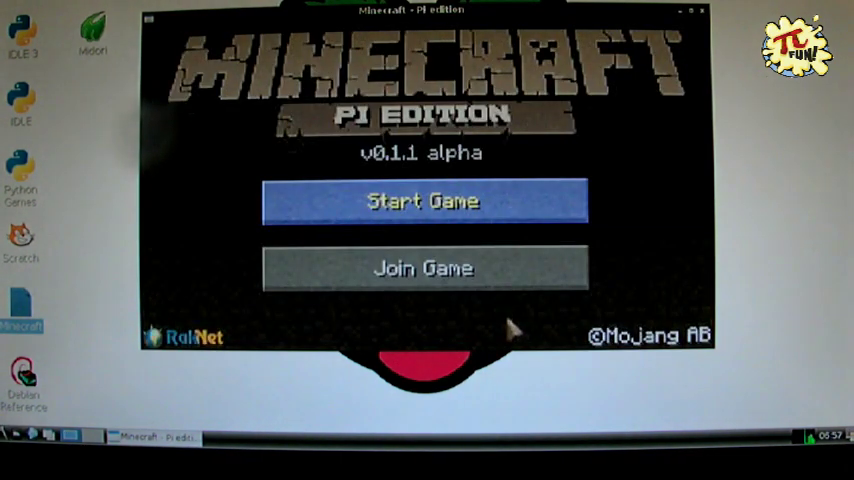
mouse_move(396, 212)
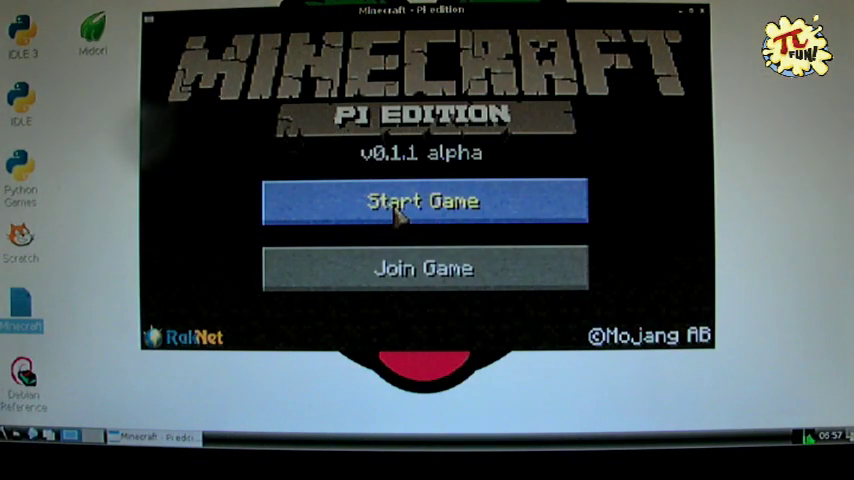
left_click(424, 200)
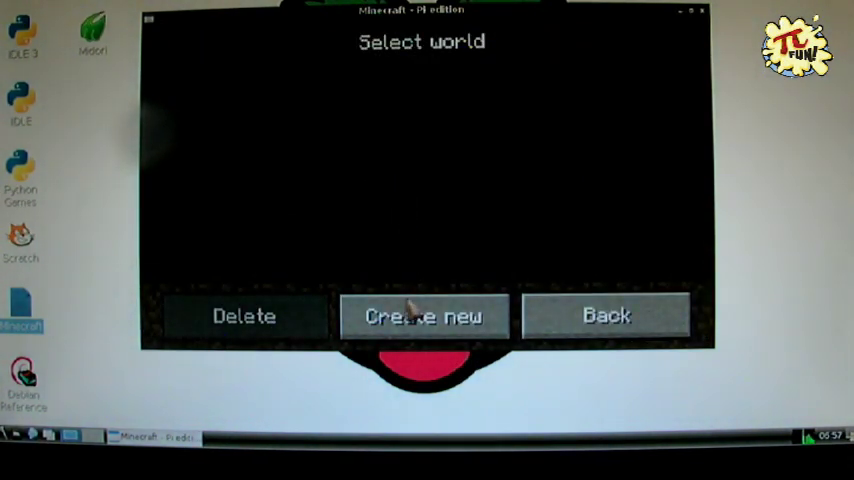
left_click(424, 316)
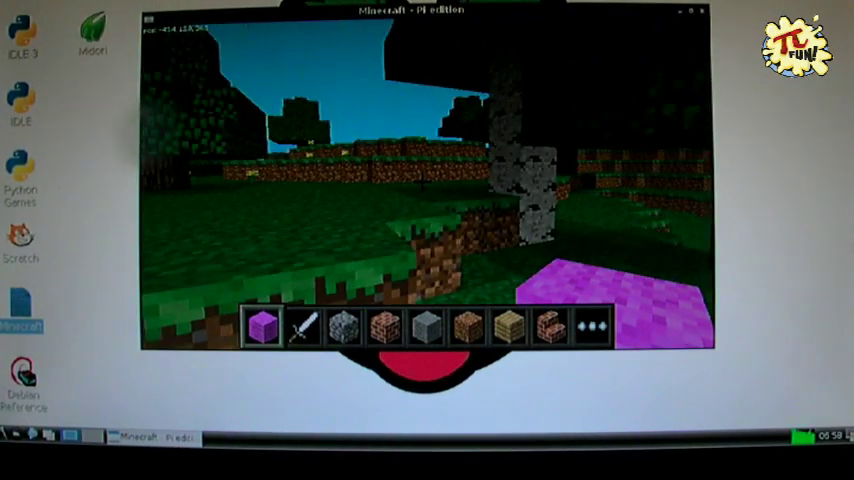
Quit the world to title, re-enter it from Start Game, then quit to title again.
key("Escape")
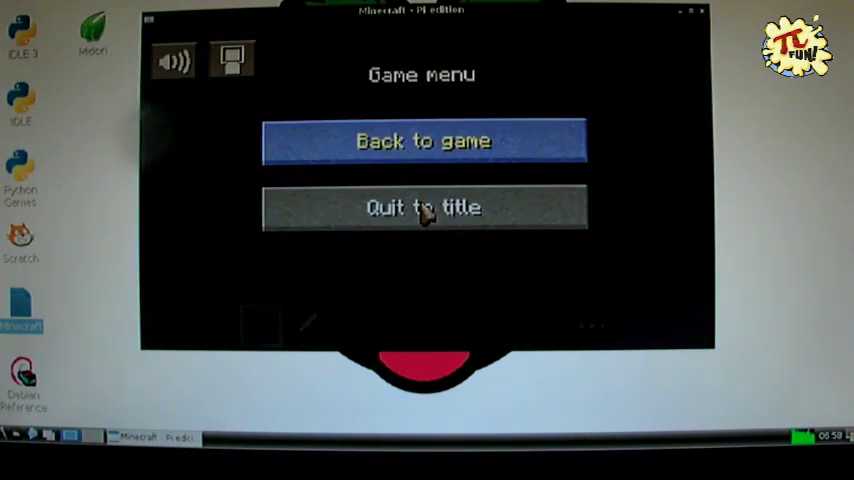
left_click(422, 208)
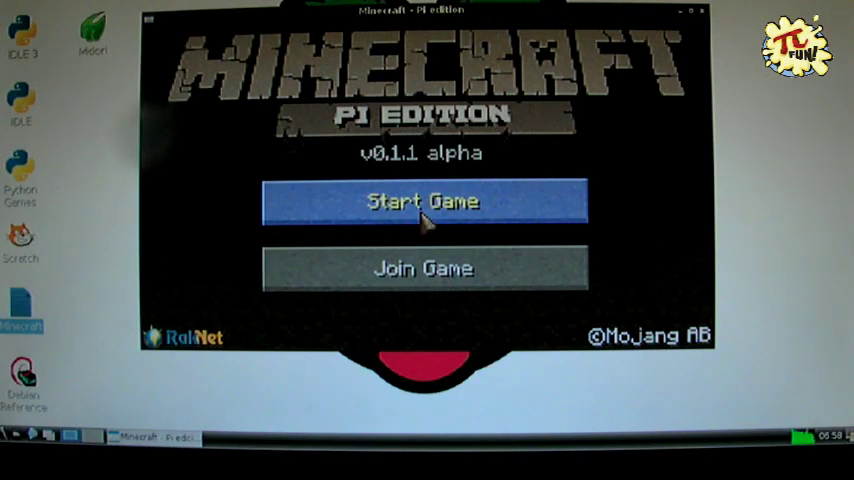
left_click(422, 200)
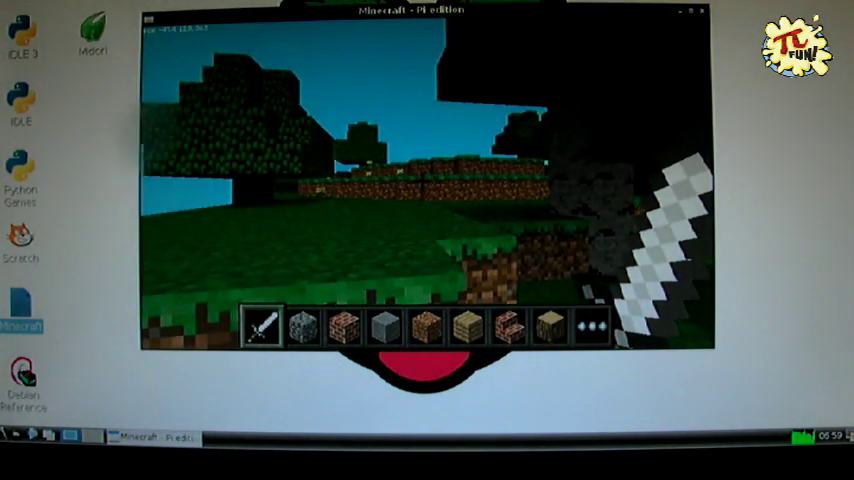
key("Escape")
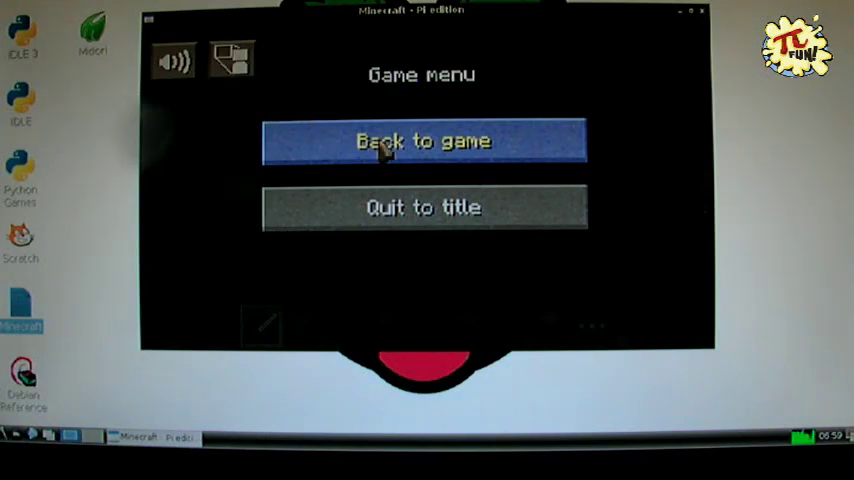
left_click(424, 140)
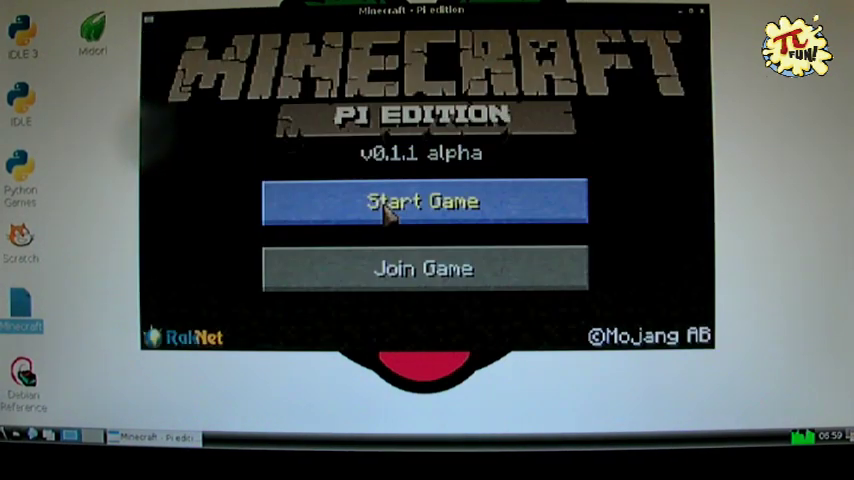
mouse_move(624, 220)
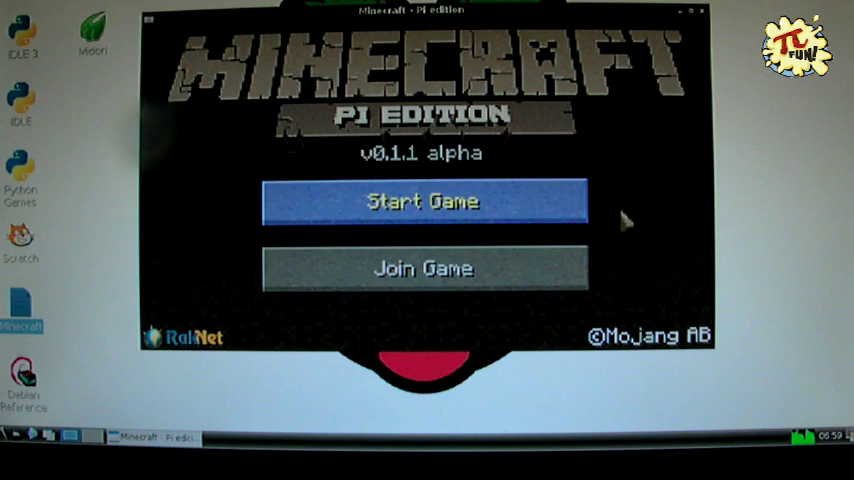